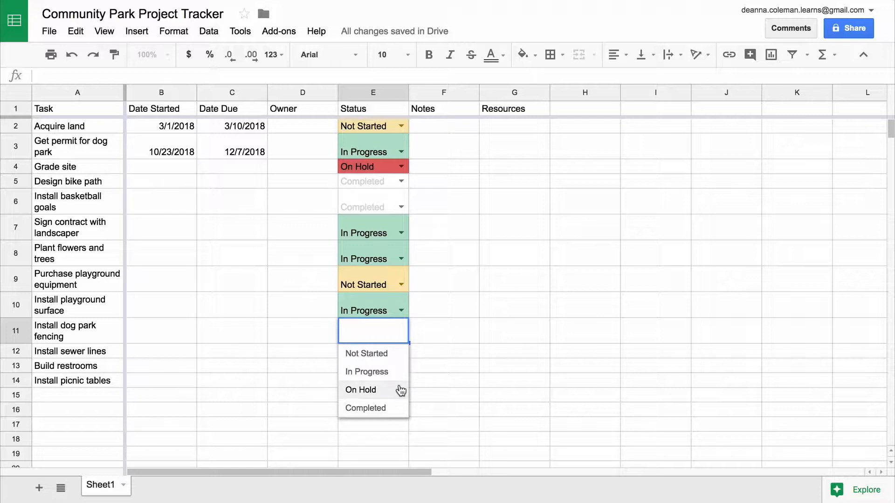
# Set dog park fencing On Hold, sewer lines In Progress, restrooms Not Started and picnic tables Completed
pyautogui.click(359, 389)
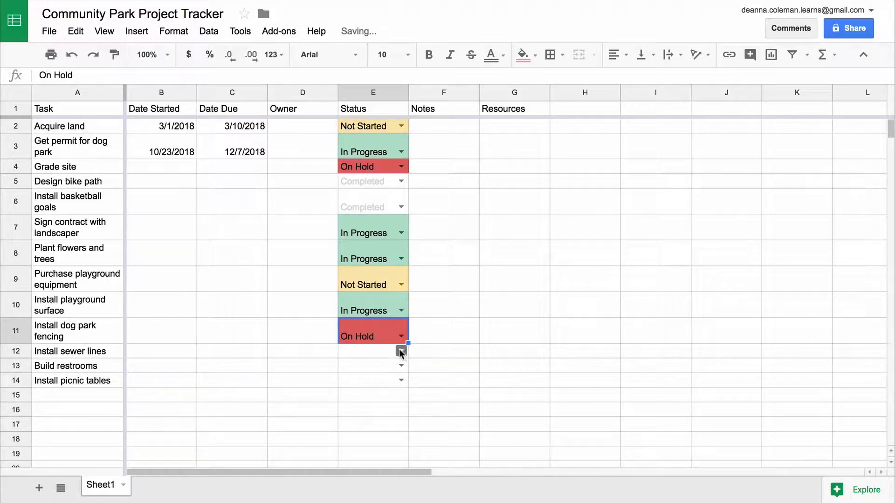
pyautogui.click(401, 351)
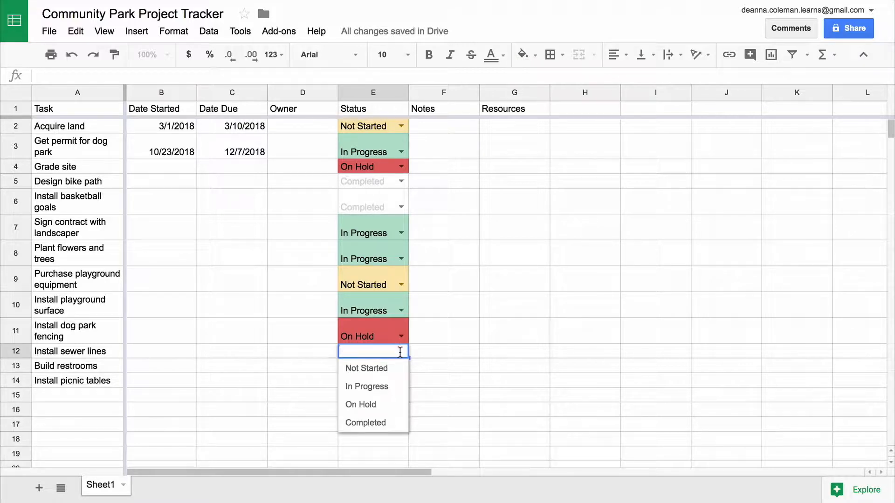
pyautogui.moveTo(366, 386)
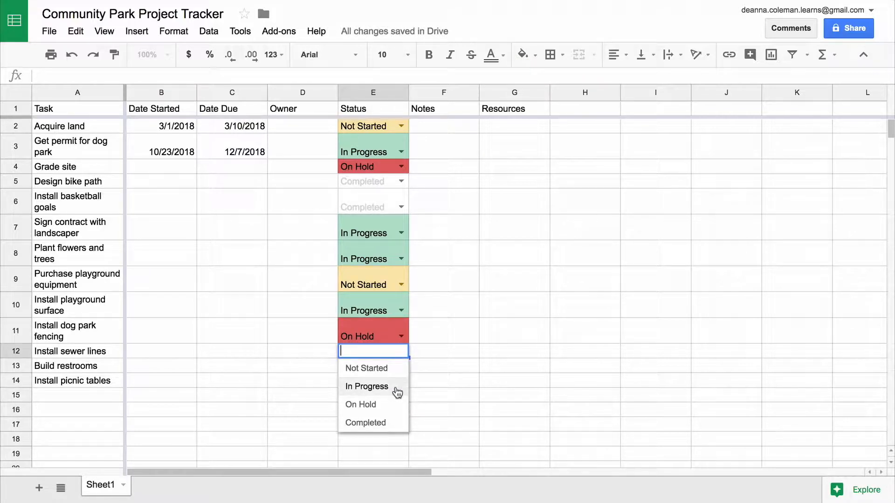
pyautogui.click(365, 386)
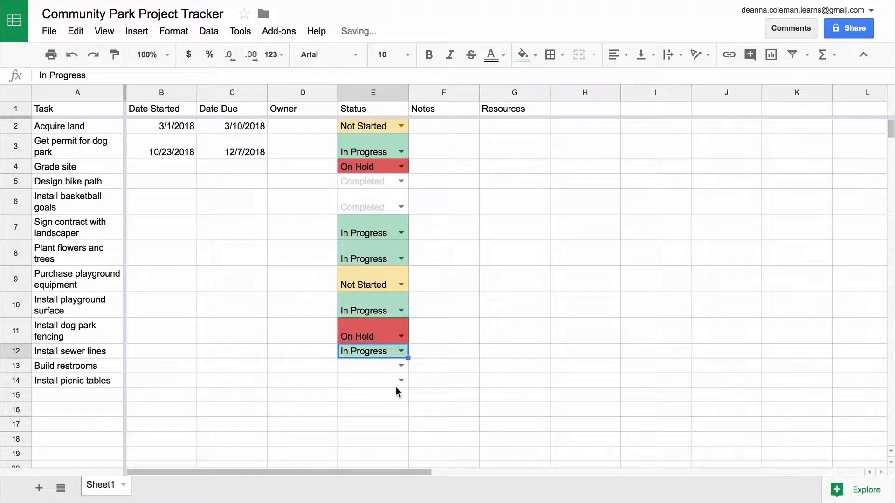
pyautogui.click(373, 365)
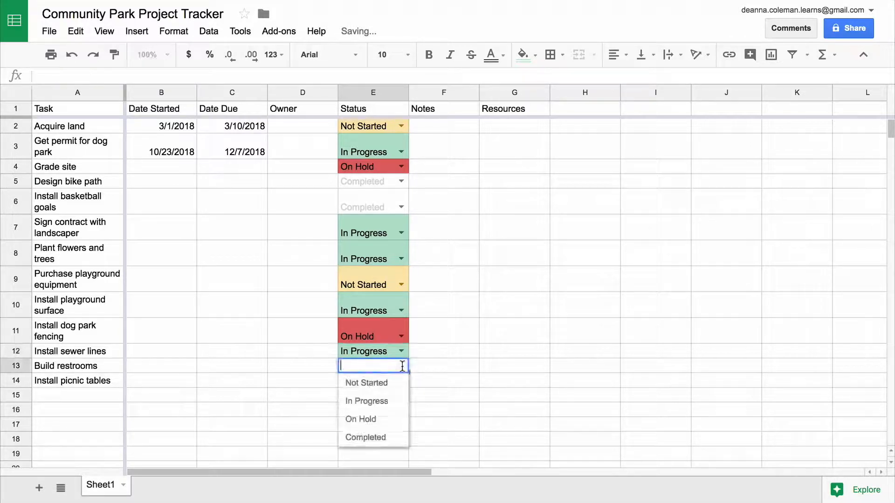
pyautogui.moveTo(366, 383)
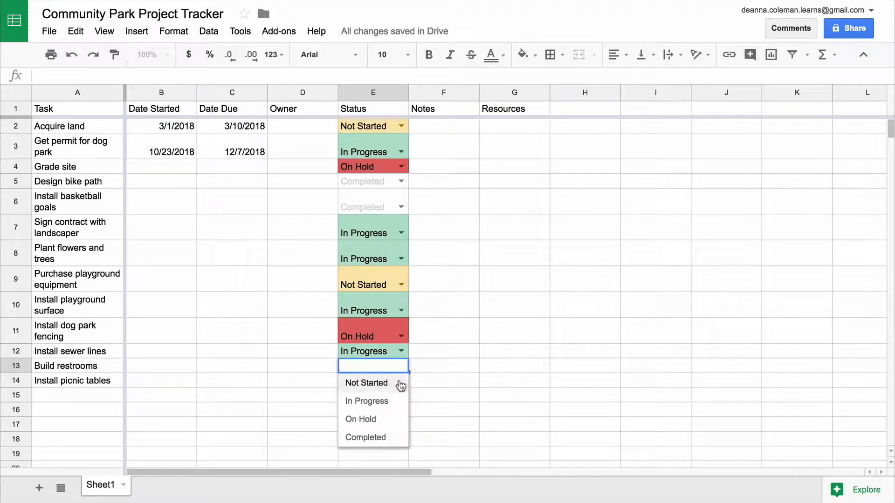
pyautogui.click(366, 383)
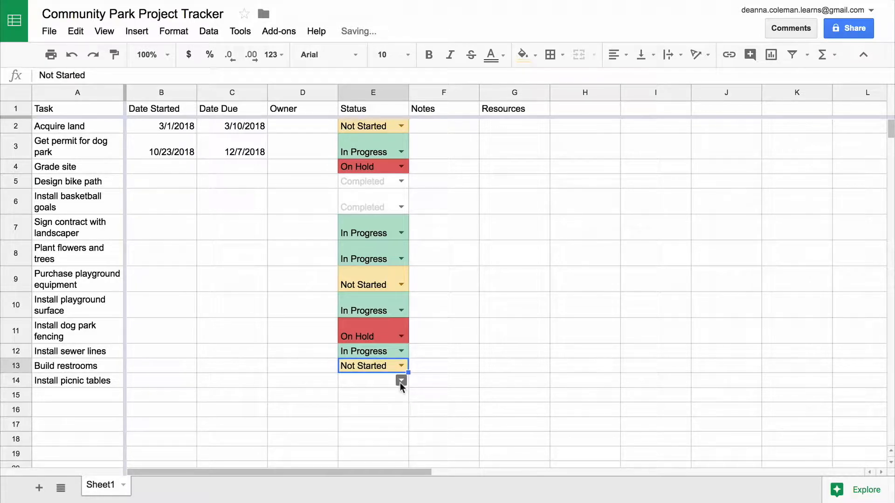
pyautogui.click(401, 380)
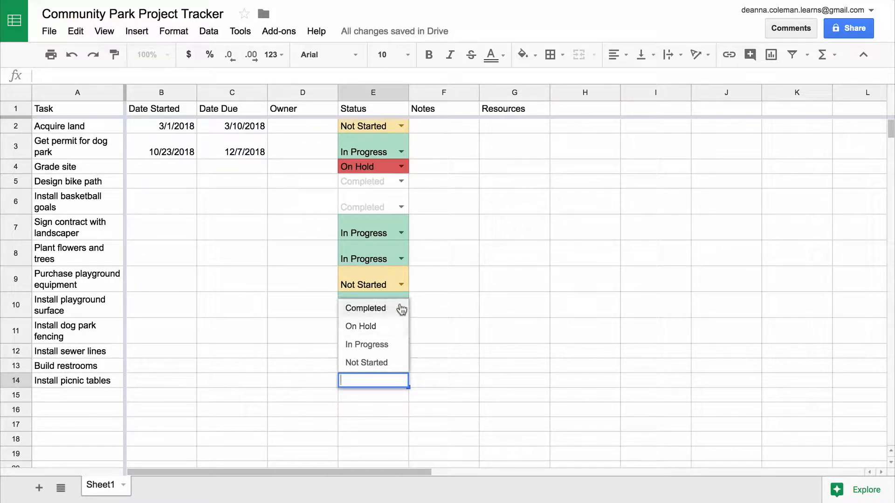
pyautogui.click(365, 308)
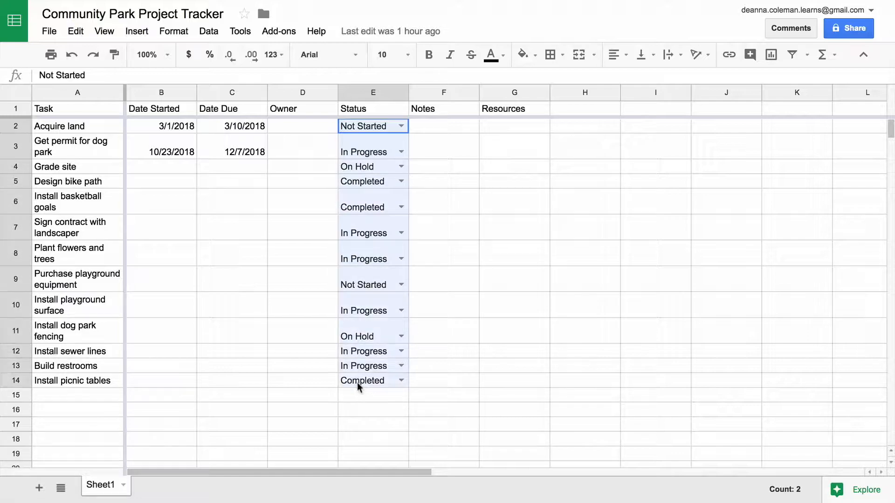
# Select Status cells E2:E14 and bring up the conditional formatting rules sidebar
pyautogui.click(174, 32)
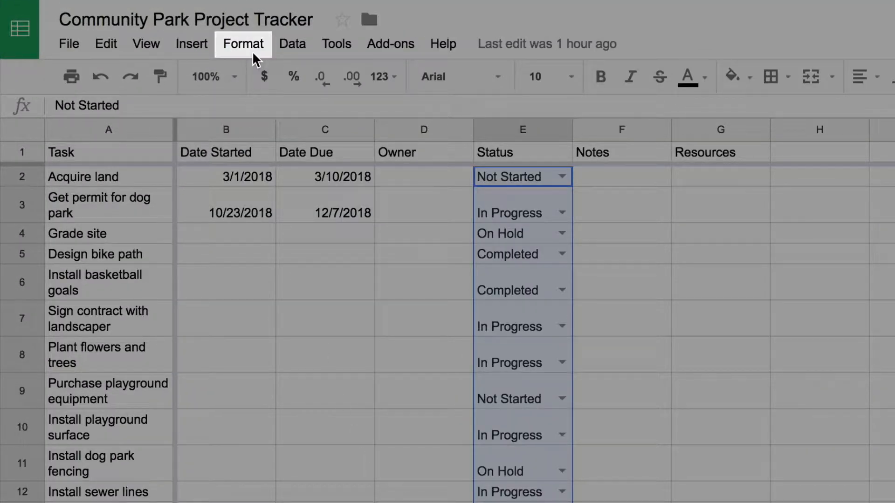
pyautogui.click(242, 44)
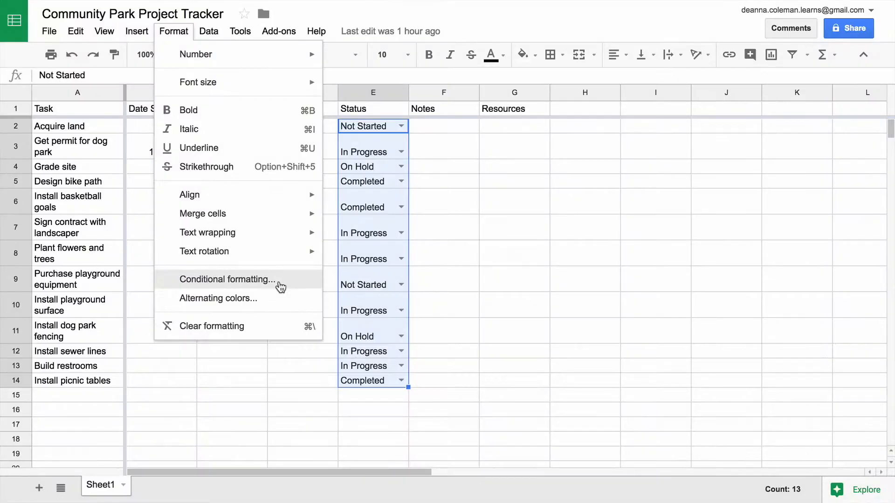
pyautogui.click(226, 278)
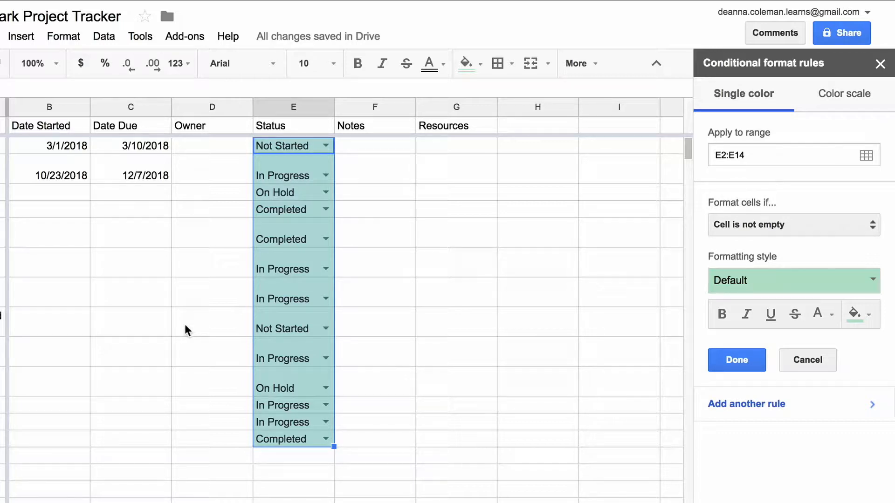
pyautogui.moveTo(781, 360)
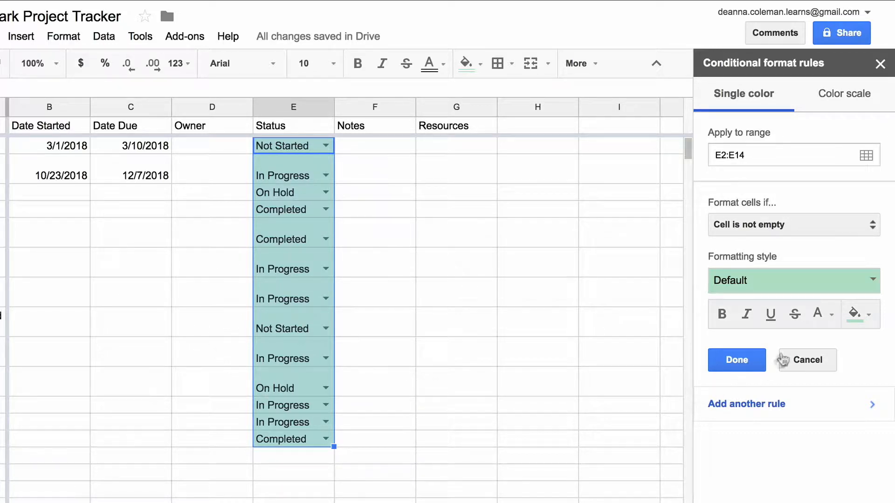
# Create a 'Text contains In Progress' rule with the default green fill and save it
pyautogui.click(792, 225)
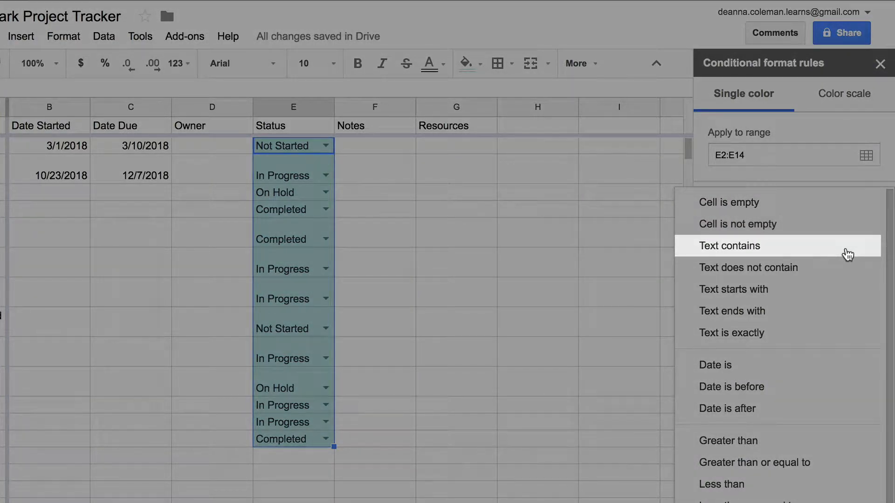
pyautogui.click(729, 245)
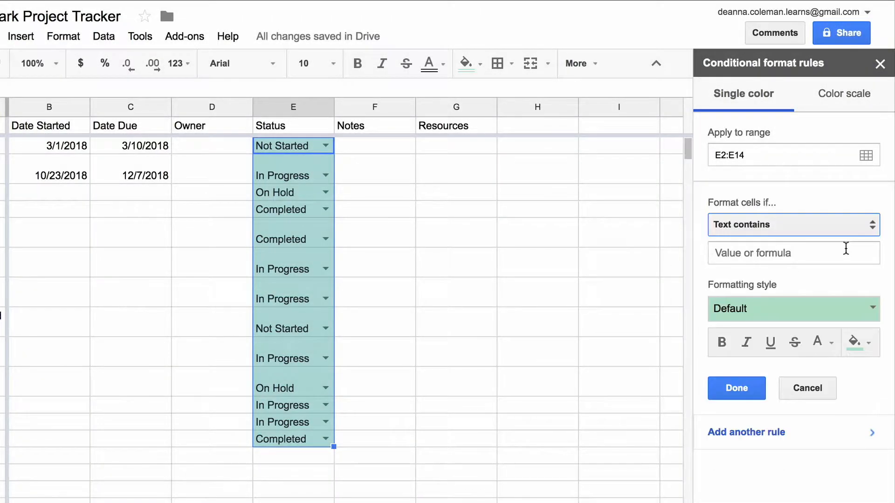
pyautogui.click(792, 253)
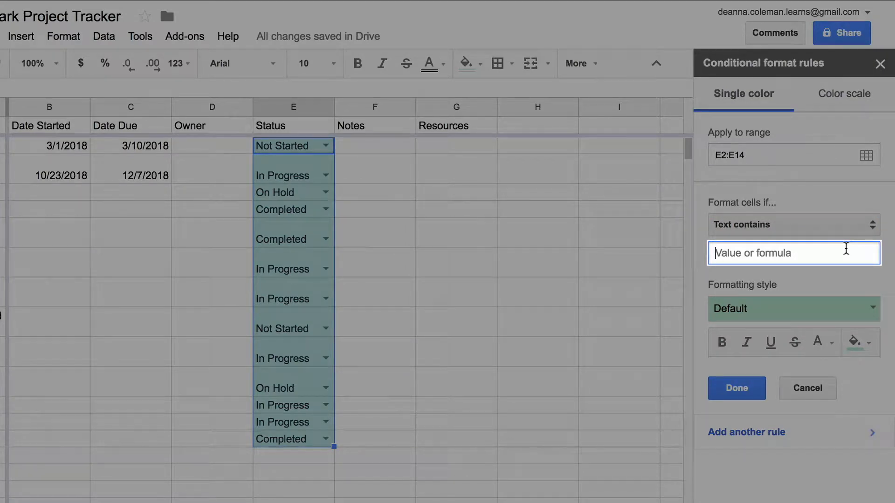
pyautogui.write('In Progress')
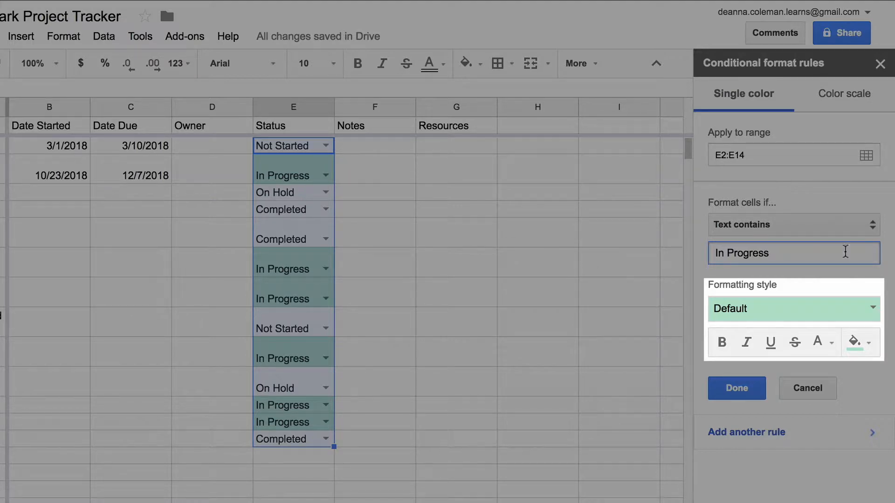
pyautogui.click(792, 308)
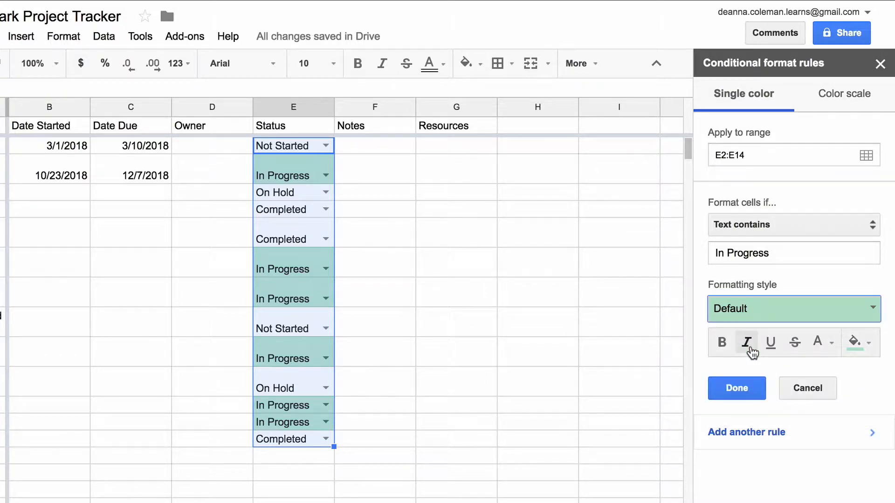
pyautogui.click(736, 388)
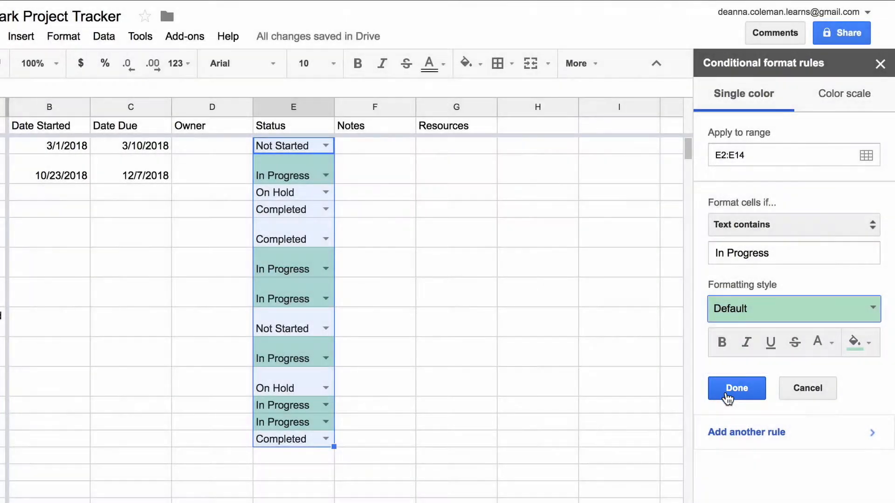
pyautogui.click(735, 388)
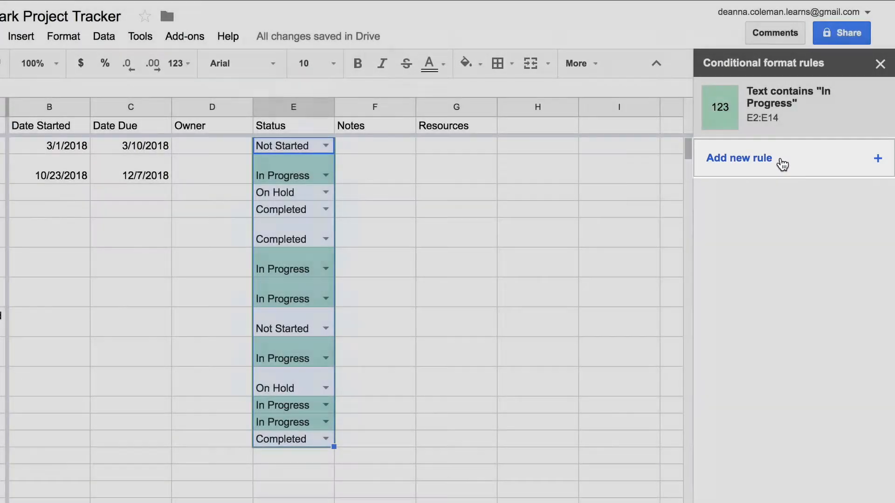
# Add a second rule giving 'Not Started' cells a yellow background and save it
pyautogui.click(738, 158)
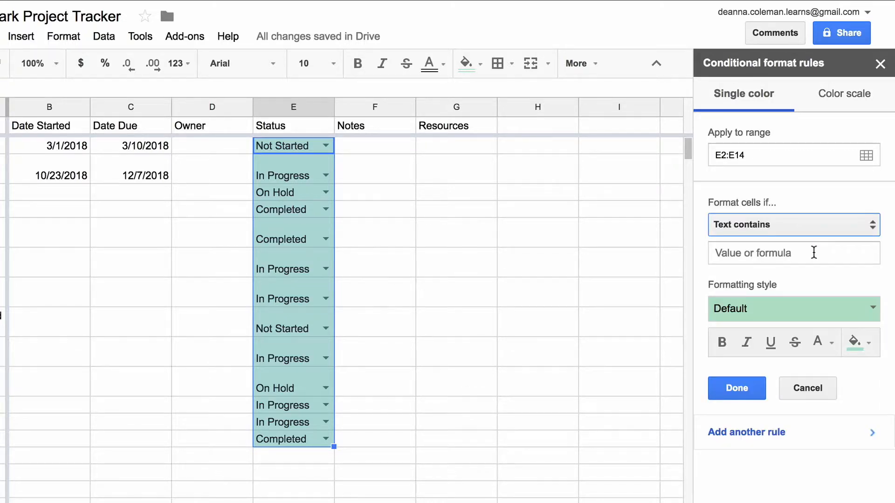
pyautogui.click(792, 252)
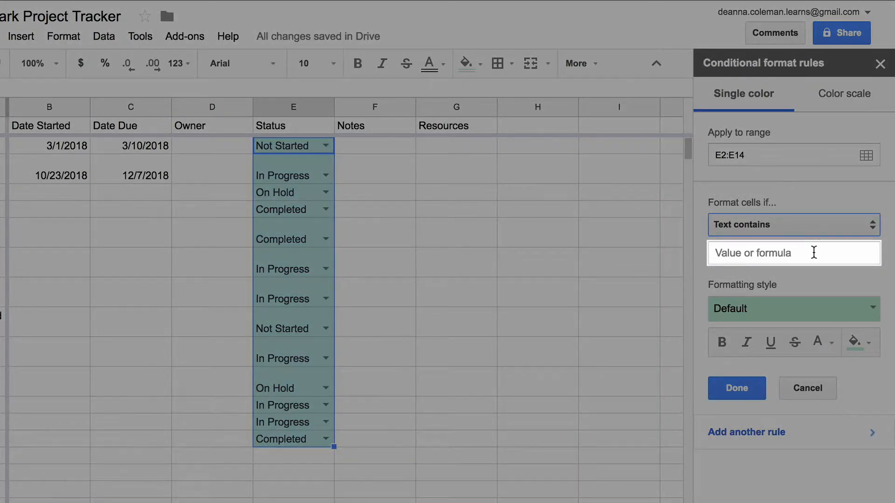
pyautogui.click(792, 253)
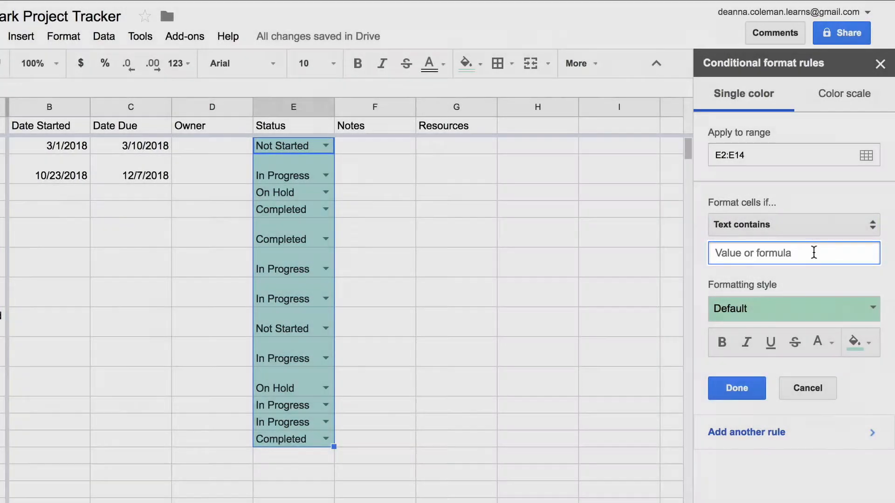
pyautogui.write('Not Started')
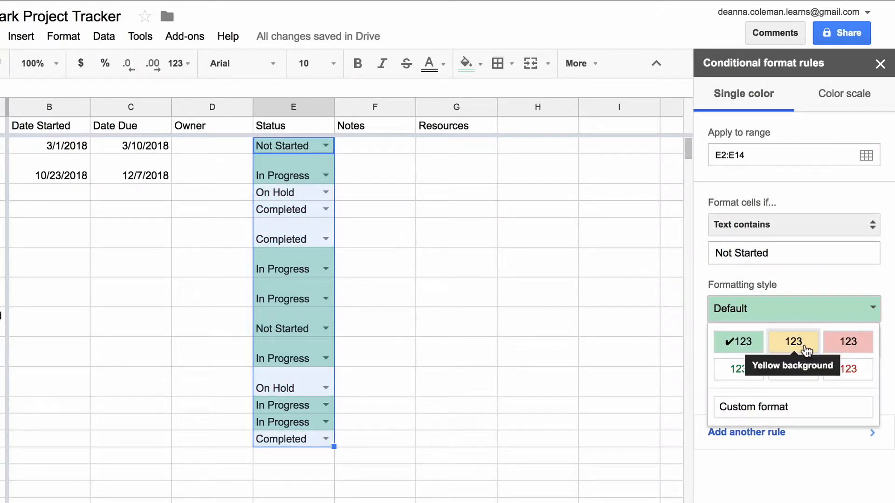
pyautogui.click(792, 342)
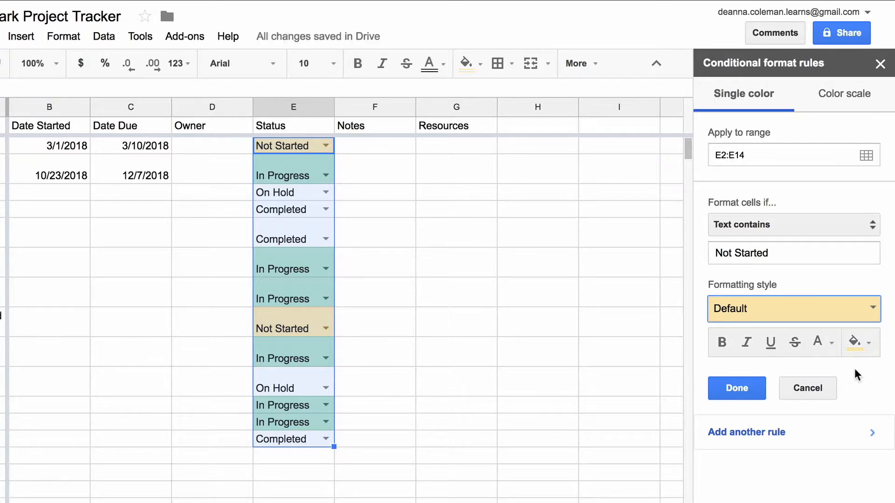
pyautogui.click(736, 388)
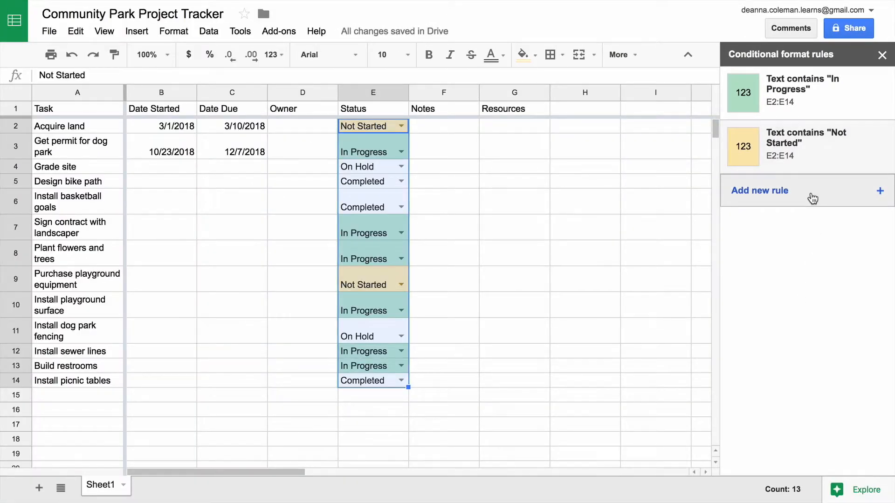
# Add a third rule giving 'On Hold' cells a red fill and save it
pyautogui.click(759, 190)
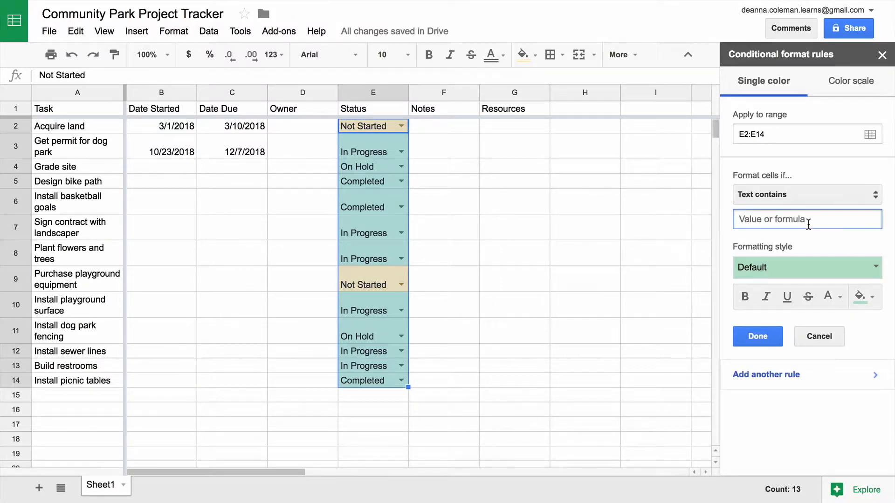
pyautogui.write('On Hold')
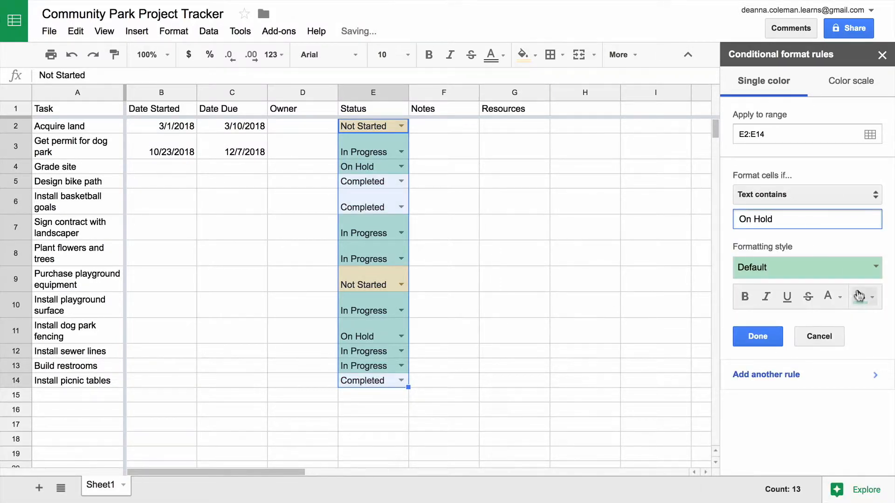
pyautogui.moveTo(860, 296)
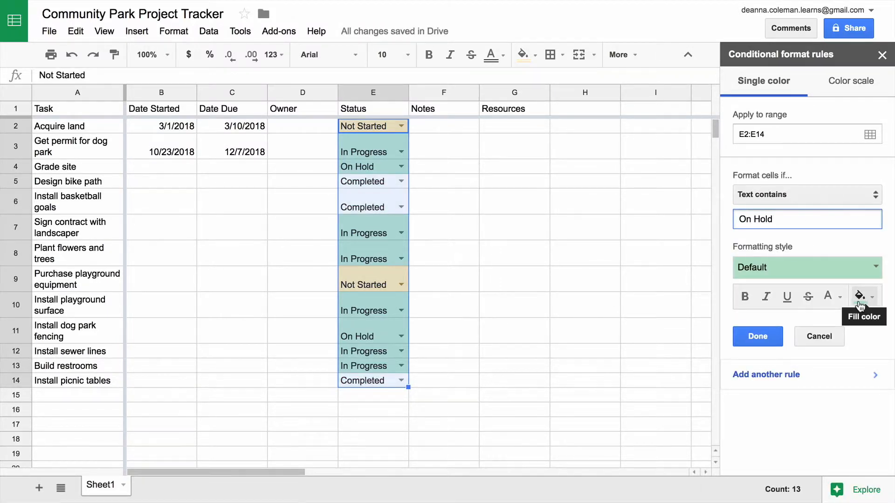
pyautogui.click(860, 297)
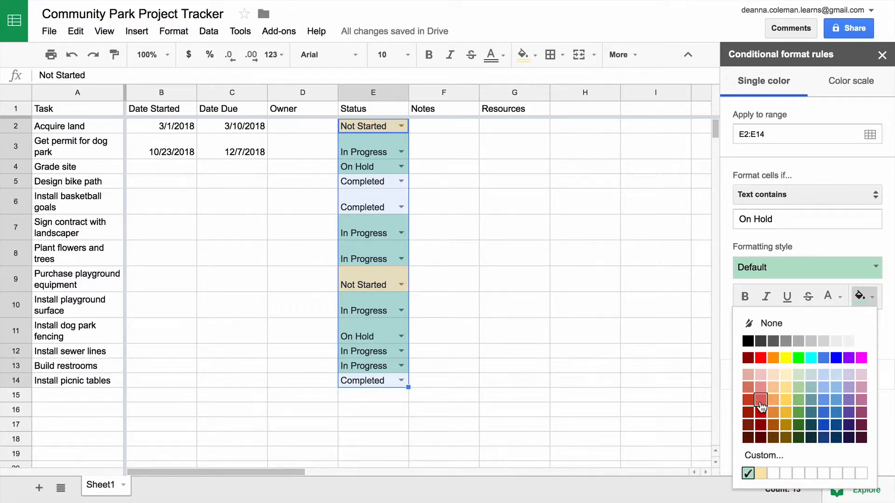
pyautogui.click(761, 400)
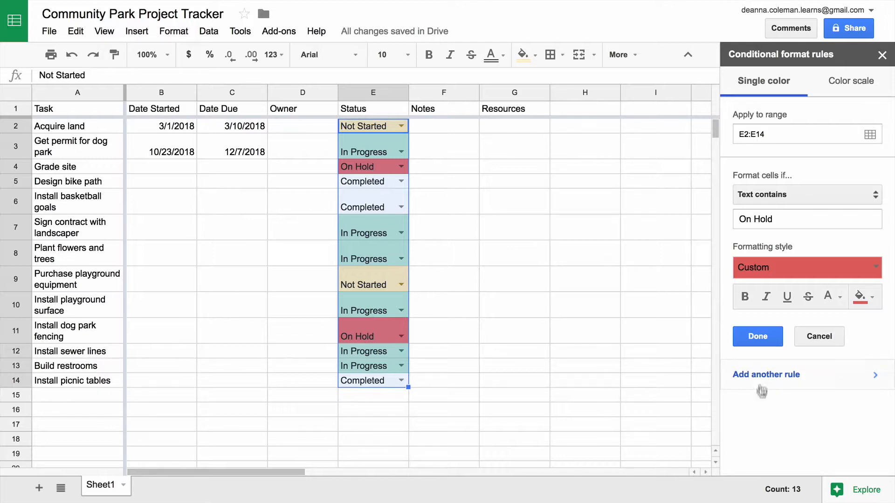
pyautogui.click(757, 336)
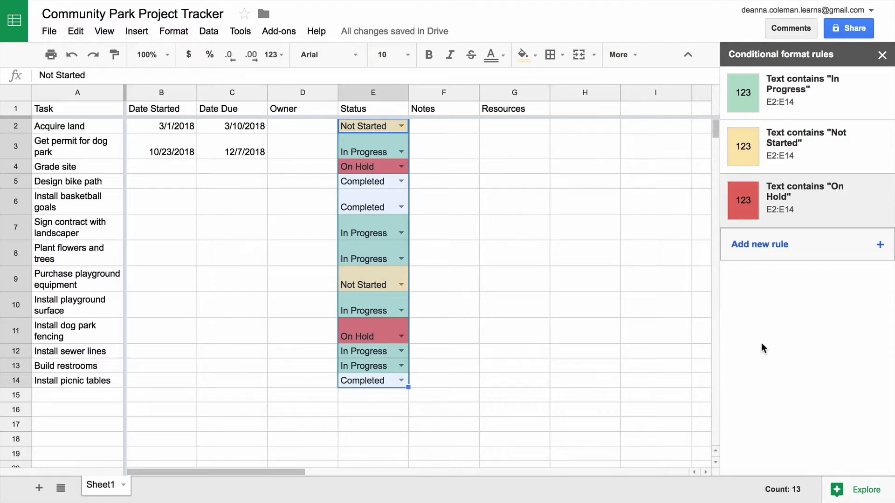
pyautogui.moveTo(808, 244)
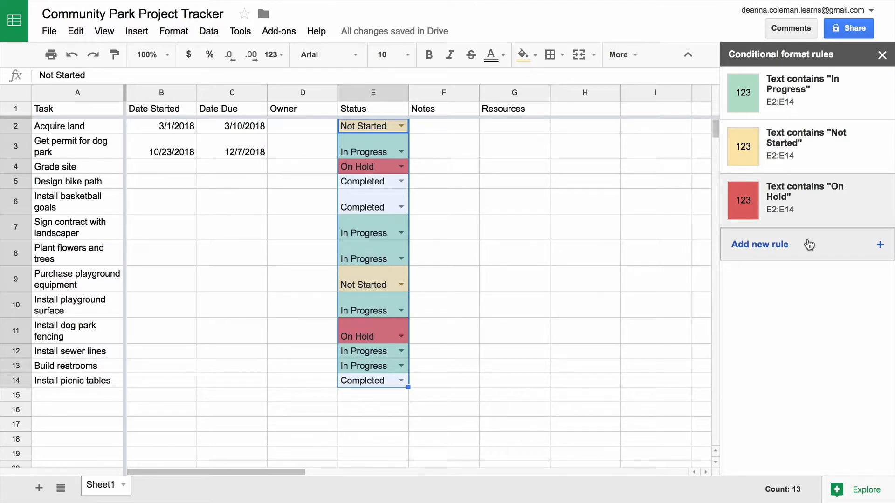
# Add a 'Text contains Completed' rule with very light grey text, then start an extra rule
pyautogui.click(759, 245)
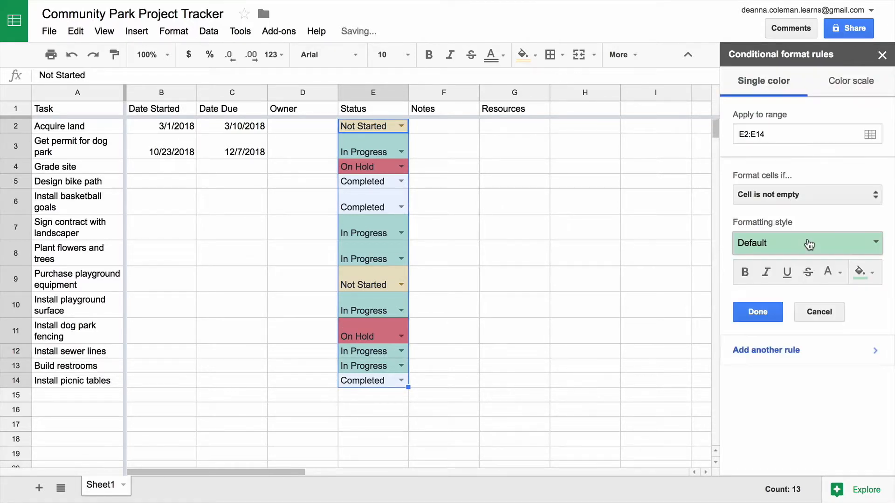
pyautogui.click(805, 193)
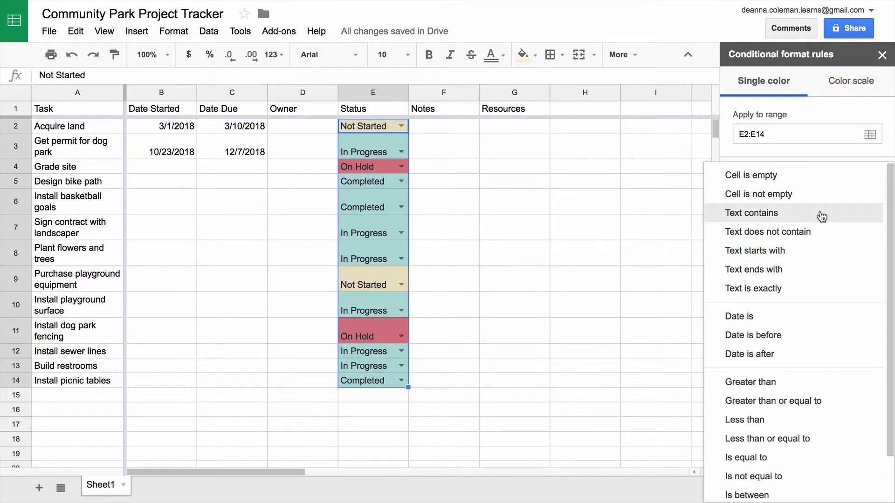
pyautogui.click(750, 213)
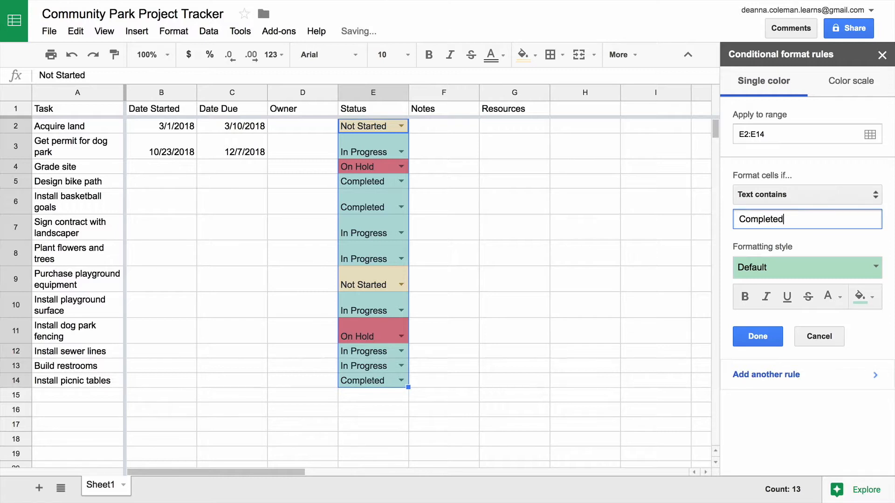
pyautogui.moveTo(828, 296)
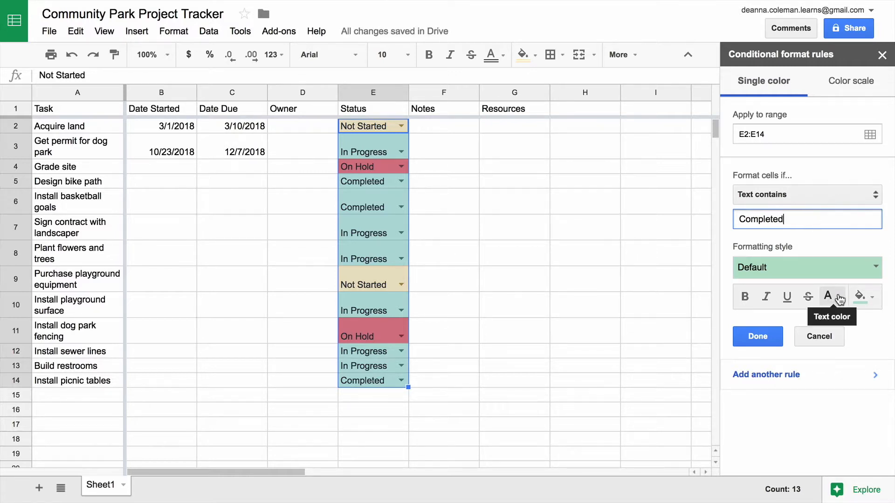
pyautogui.click(828, 296)
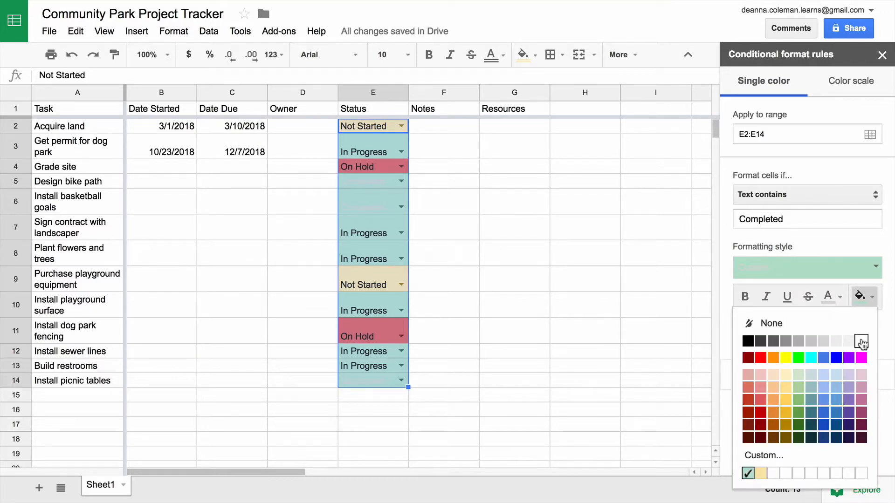
pyautogui.click(861, 341)
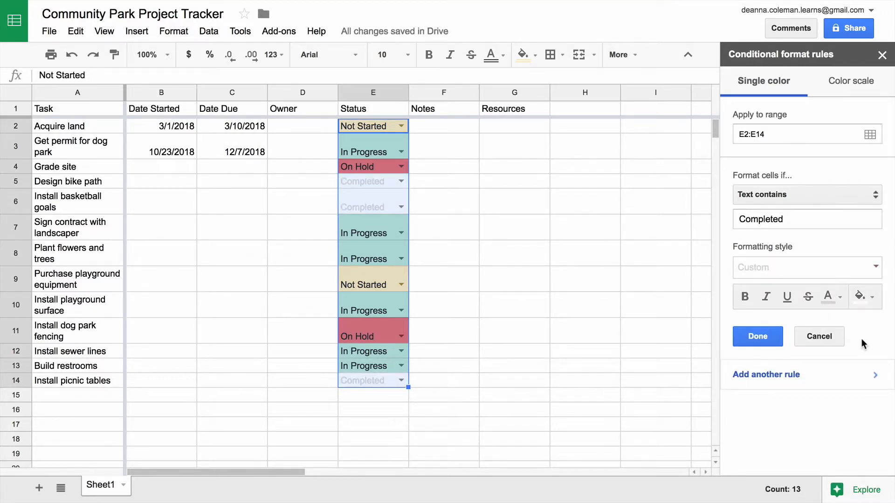
pyautogui.click(756, 336)
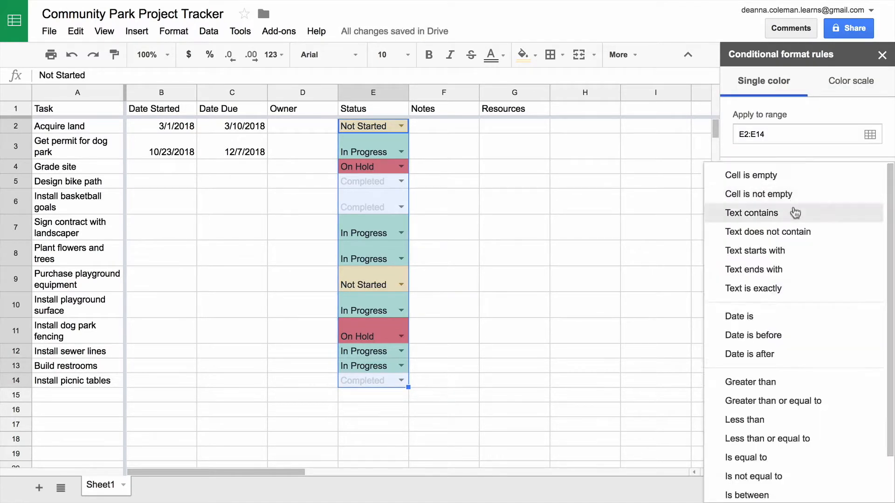
pyautogui.click(751, 212)
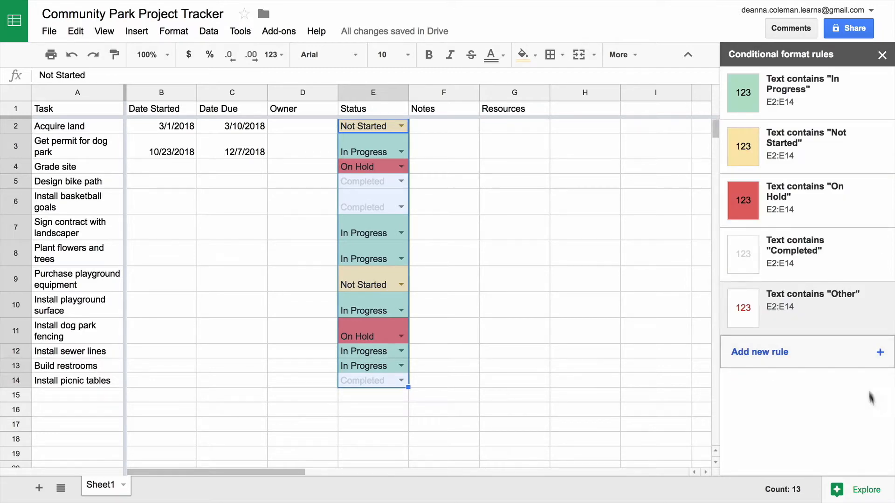
pyautogui.moveTo(878, 309)
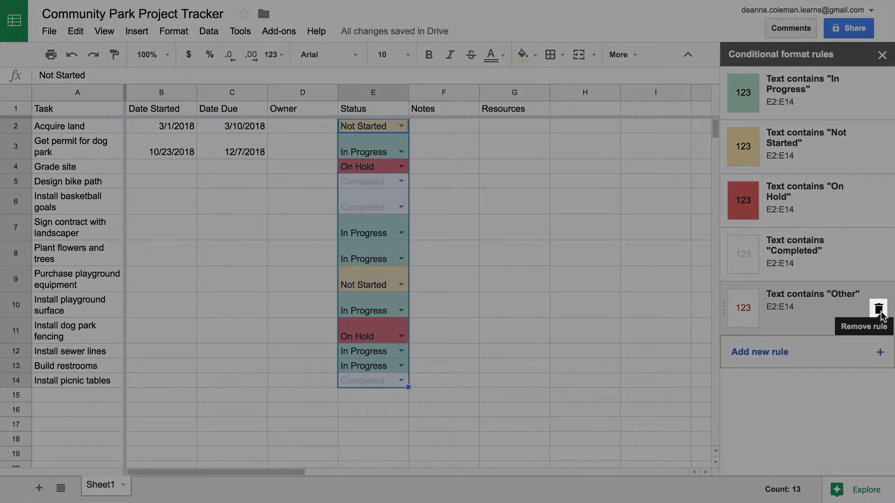
# Remove the extra Other rule, close the sidebar, and switch picnic tables to On Hold, turning it red
pyautogui.click(877, 309)
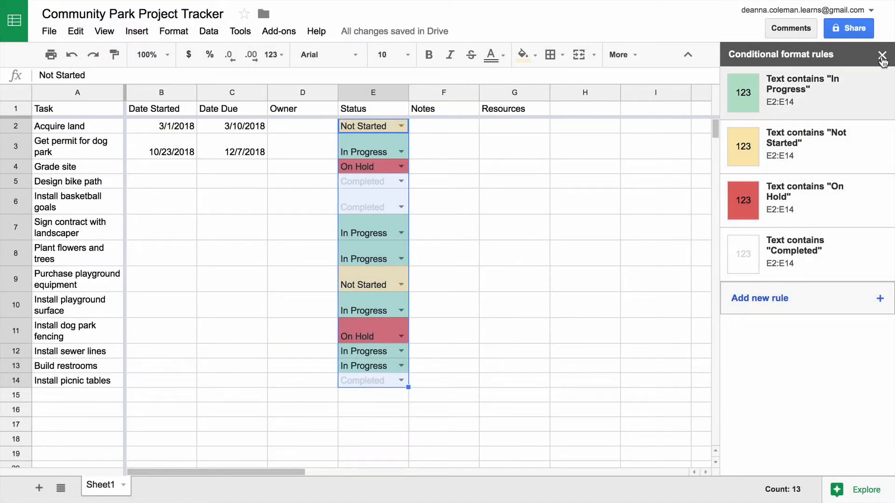
pyautogui.click(882, 54)
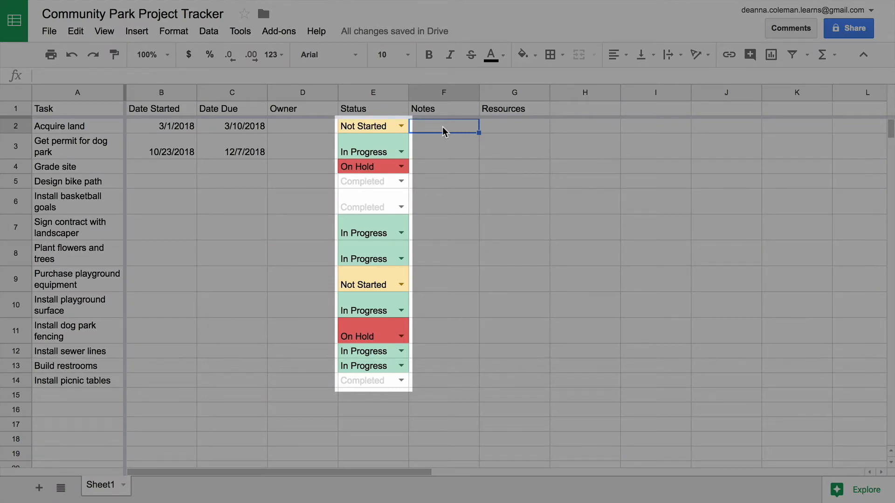
pyautogui.click(444, 126)
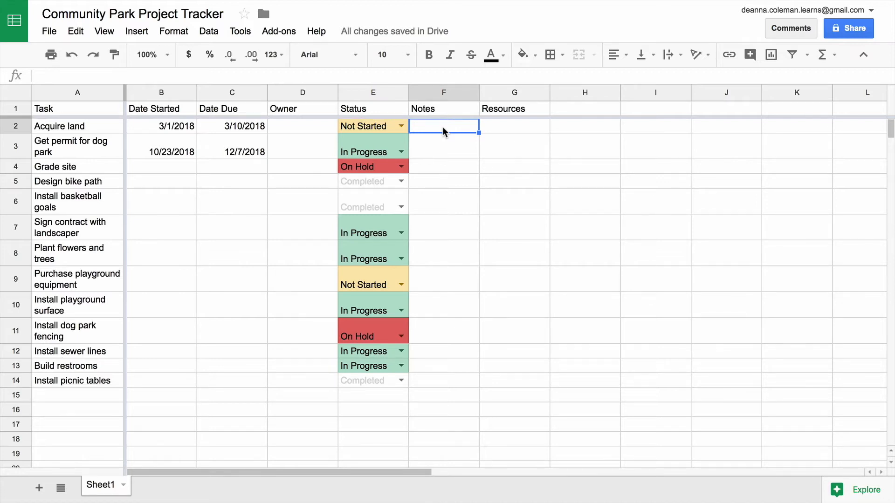
pyautogui.click(403, 380)
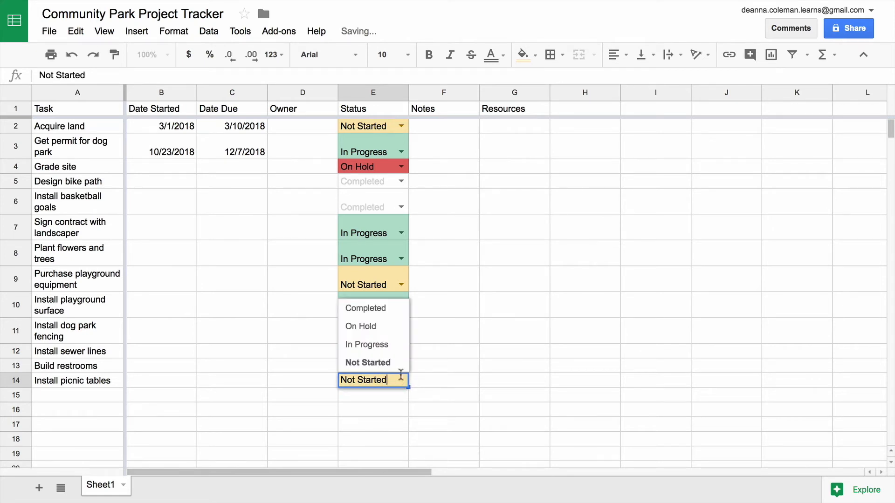
pyautogui.click(359, 326)
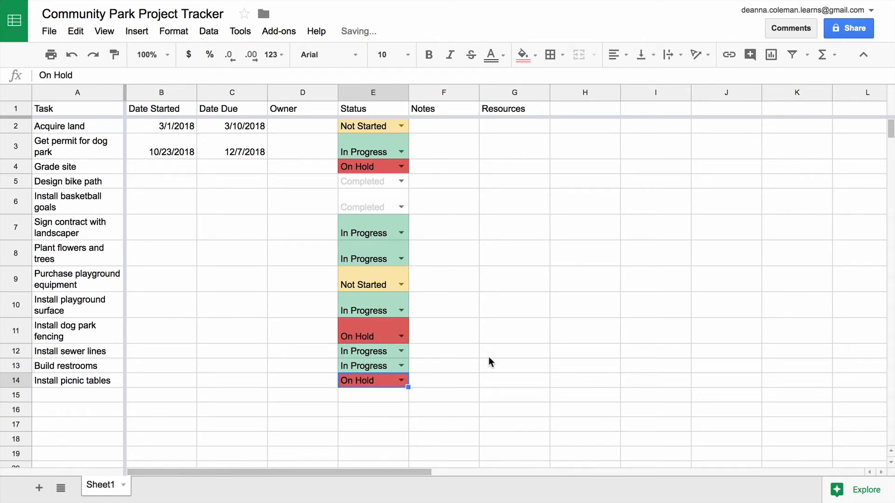